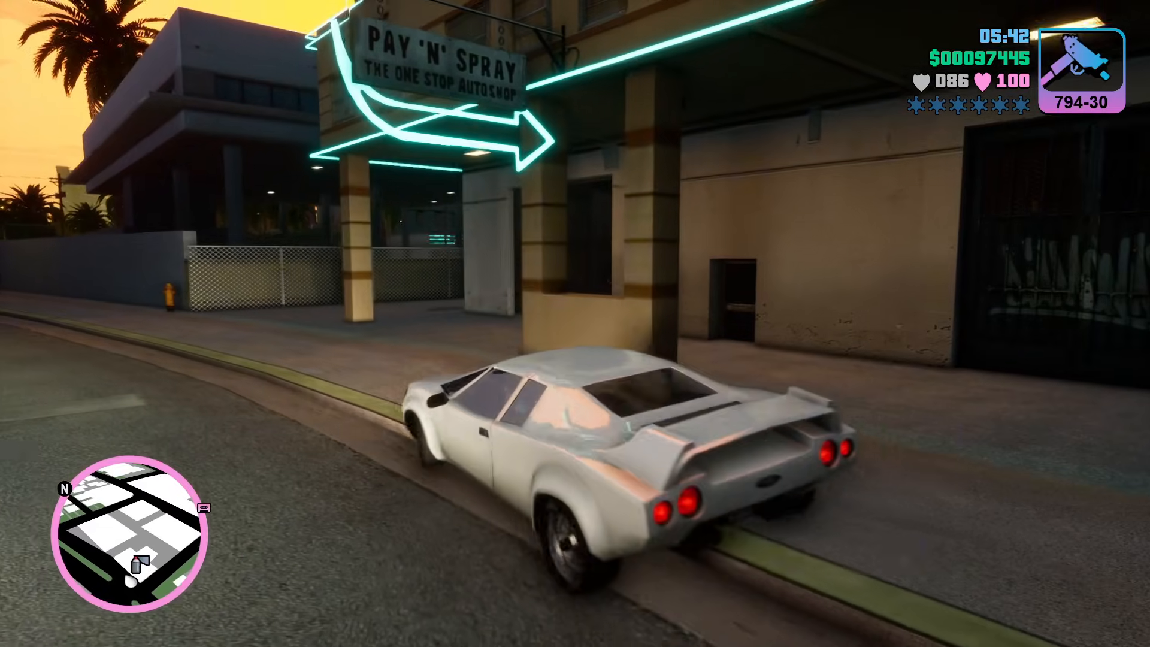
View the aenu/aps3e repository page and scroll through its file list and README
{"action": "key", "text": "W"}
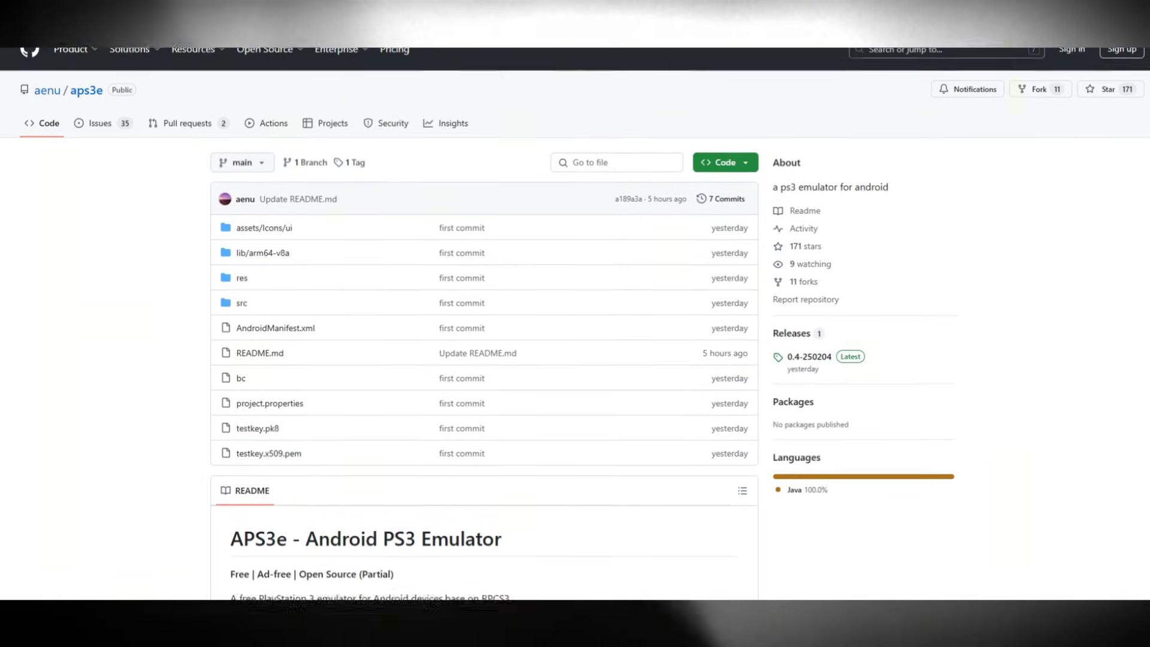
{"action": "scroll", "scroll_direction": "down", "scroll_amount": 3}
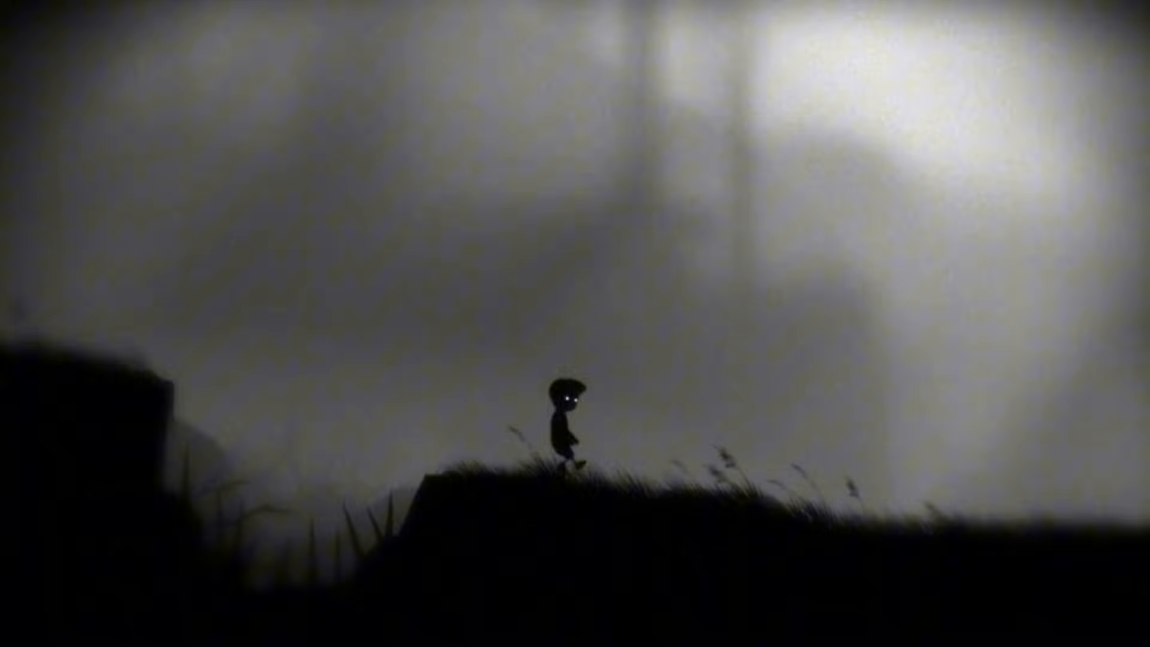
{"action": "key", "text": "Right"}
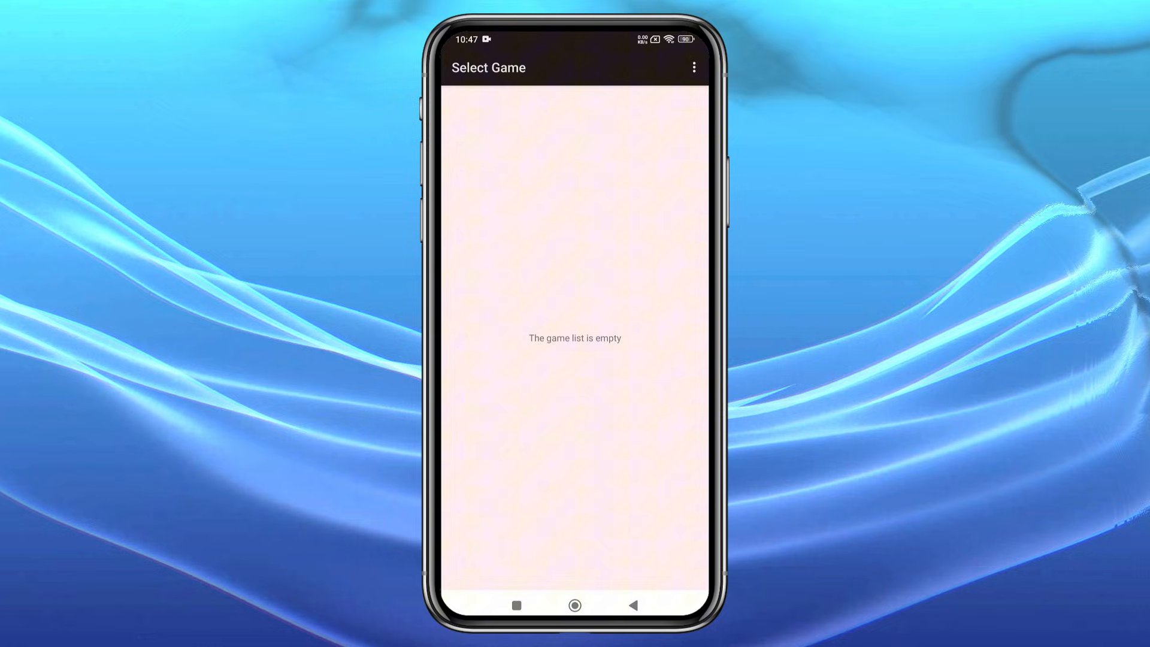
Reach APS3e's Select Game screen, which reports an empty game list
{"action": "left_click", "coordinate": [692, 67]}
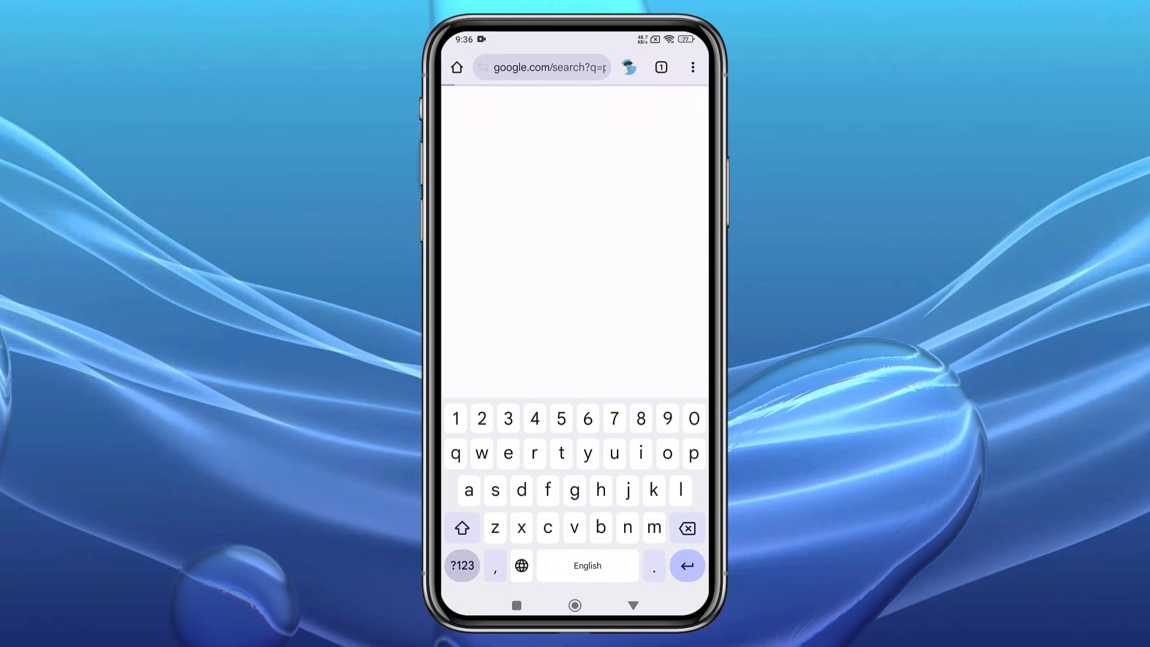
Search Google for 'ps3 firmware' and view PlayStation's PS3 system software update 4.91 page
{"action": "key", "text": "Enter"}
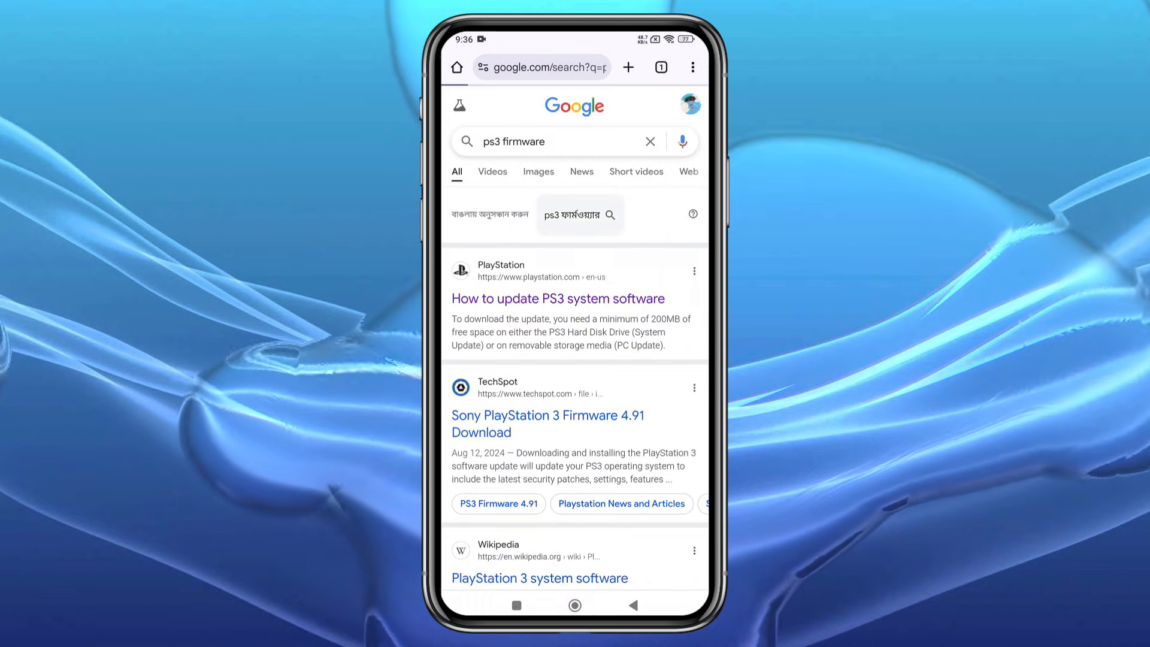
{"action": "left_click", "coordinate": [557, 299]}
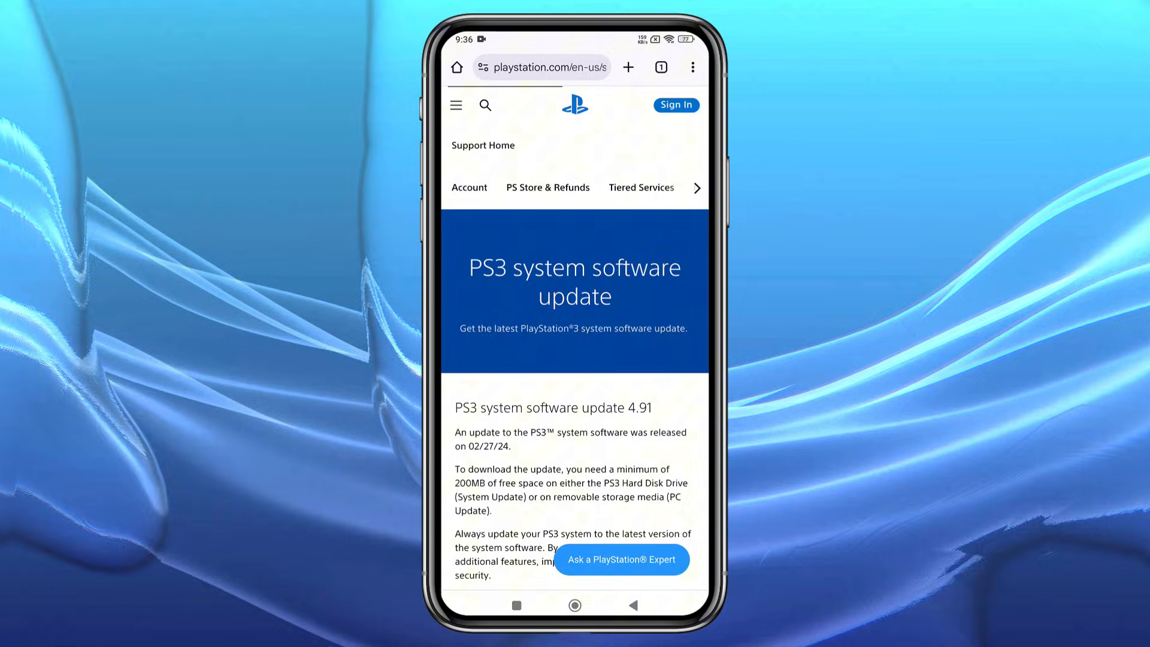
{"action": "scroll", "scroll_direction": "down", "scroll_amount": 3}
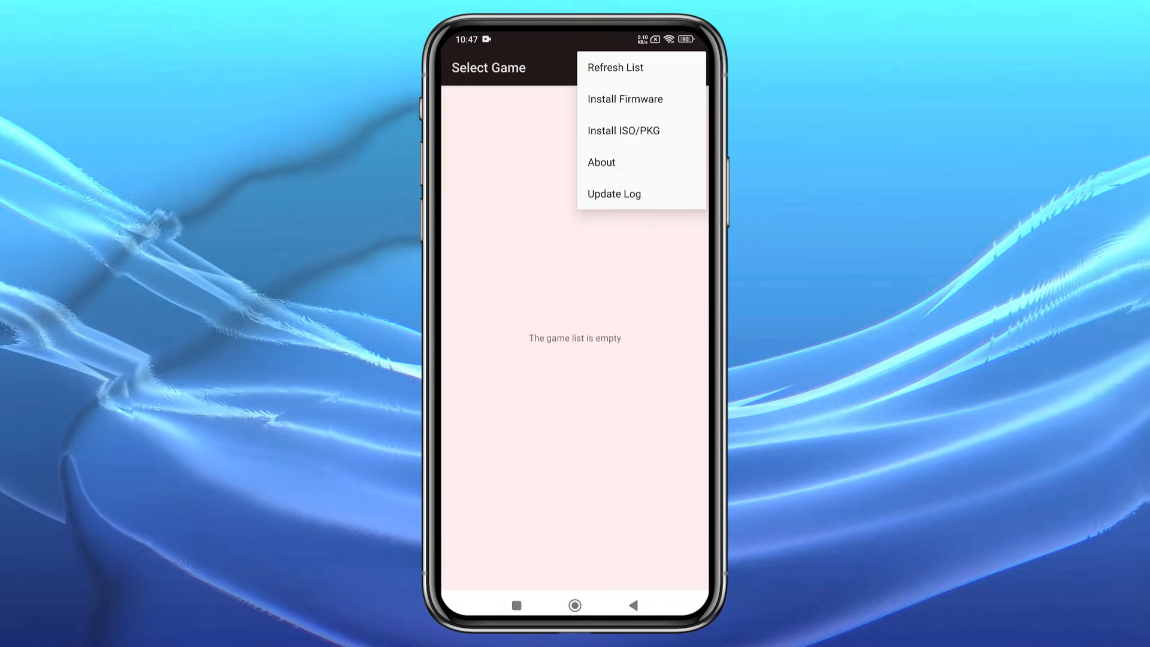
Install the PS3UPDAT.PUP firmware from the Download folder via Install Firmware
{"action": "left_click", "coordinate": [625, 98]}
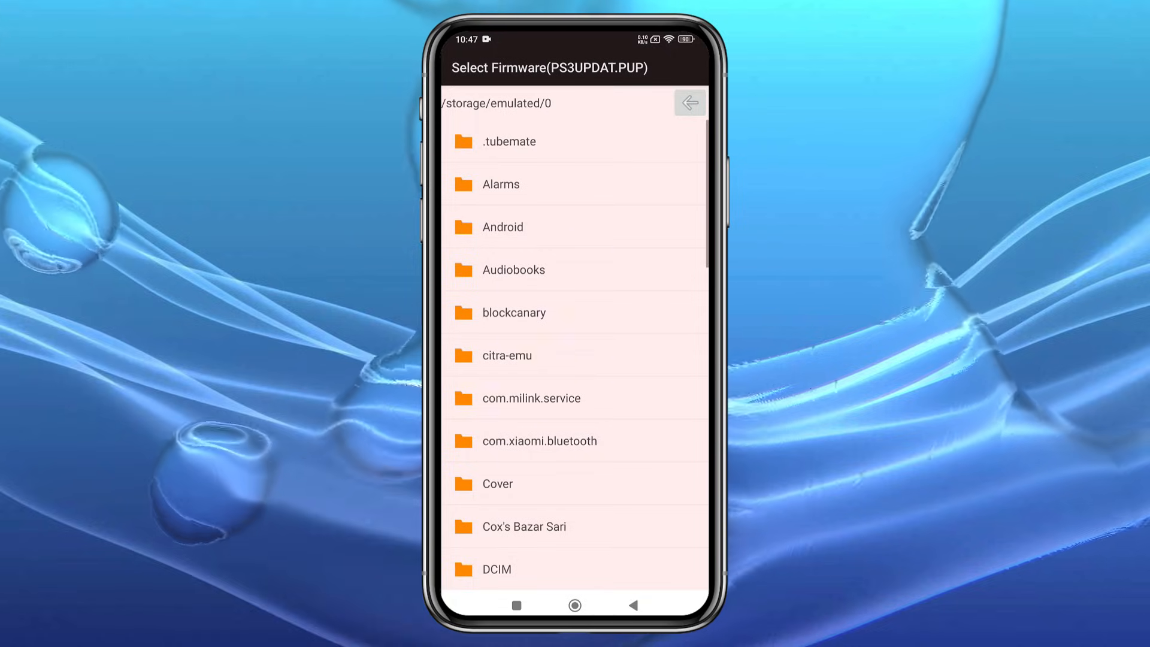
{"action": "scroll", "scroll_direction": "down", "scroll_amount": 3}
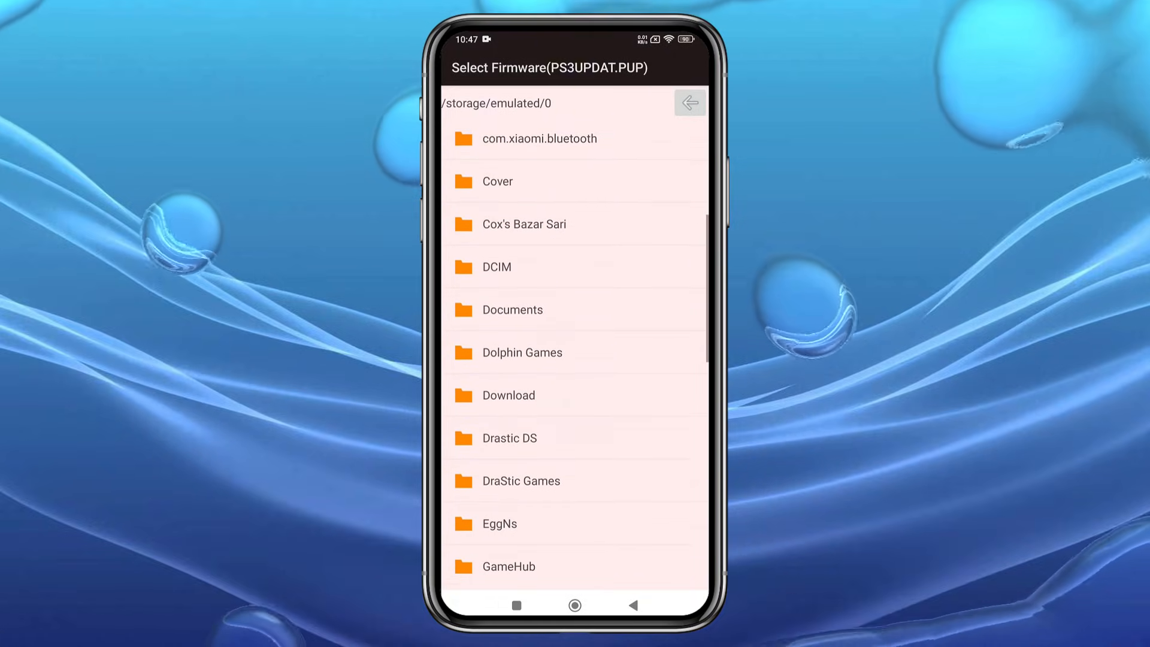
{"action": "left_click", "coordinate": [507, 396]}
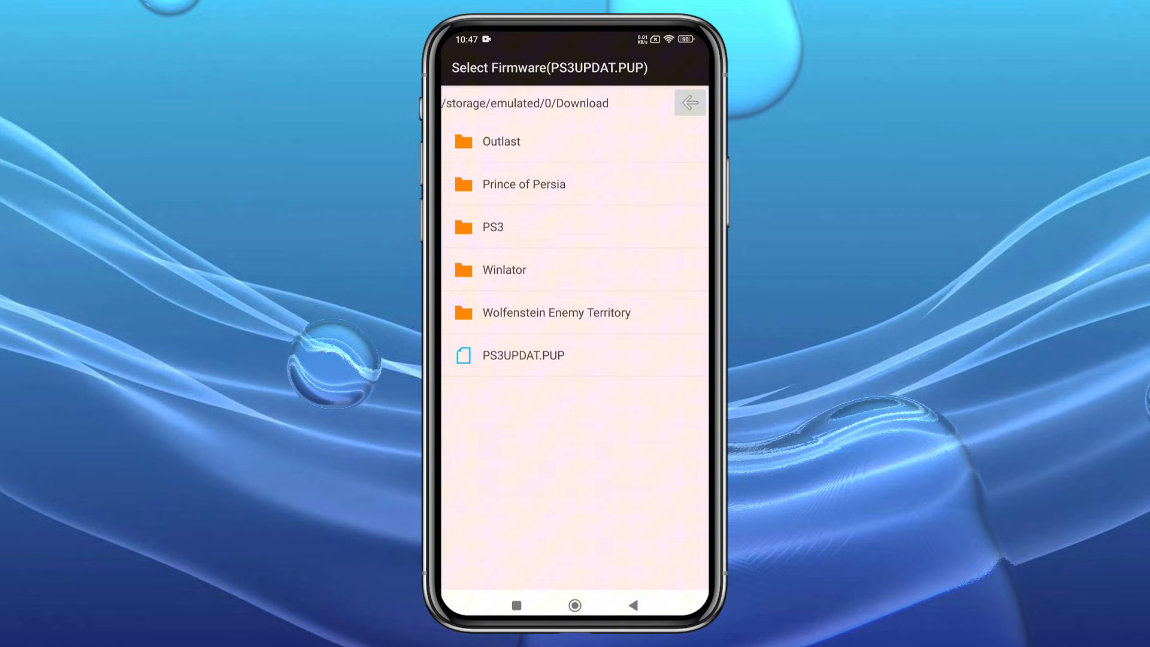
{"action": "left_click", "coordinate": [522, 355]}
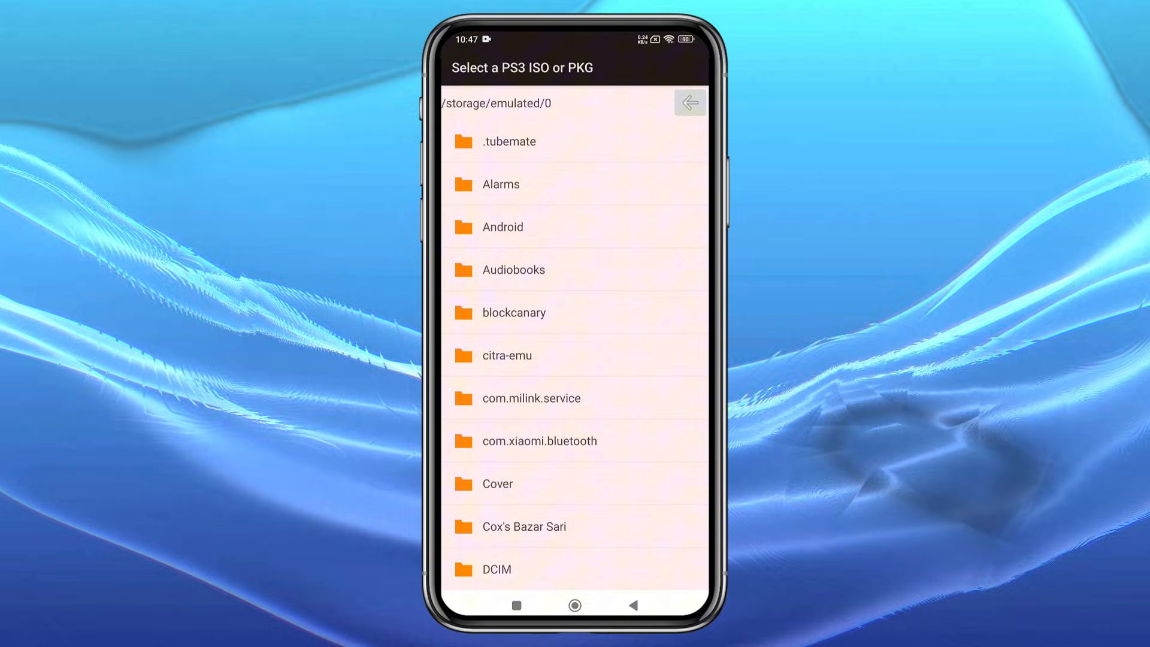
Start Install ISO/PKG and browse the Download folder for a PS3 game file
{"action": "scroll", "scroll_direction": "down", "scroll_amount": 3}
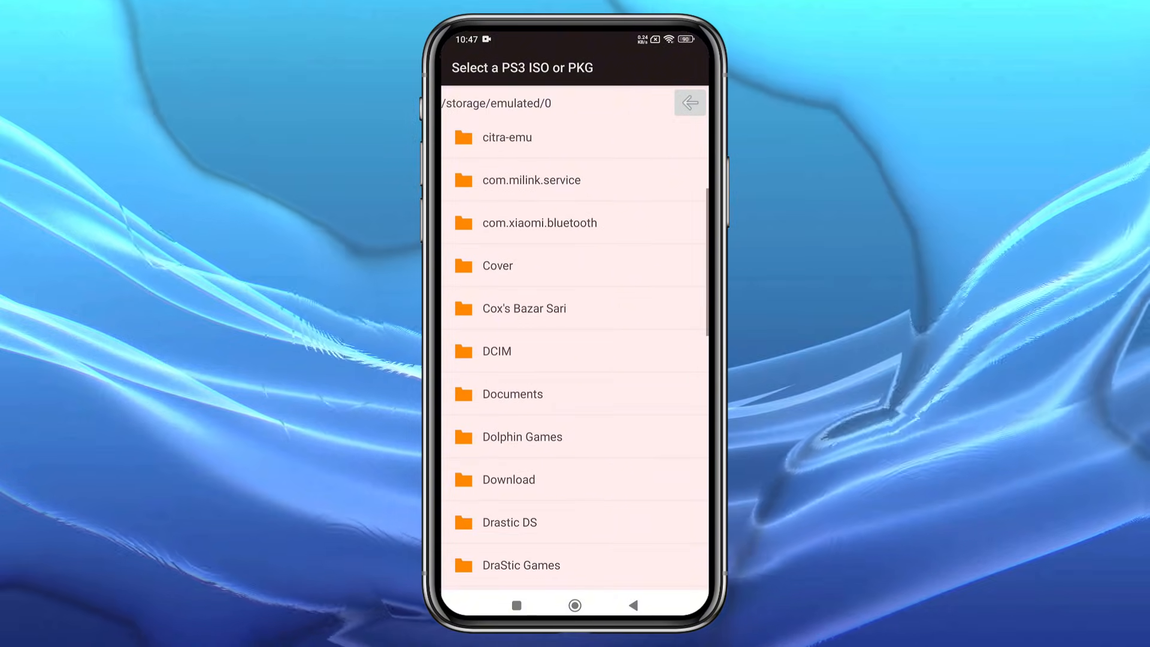
{"action": "left_click", "coordinate": [508, 479]}
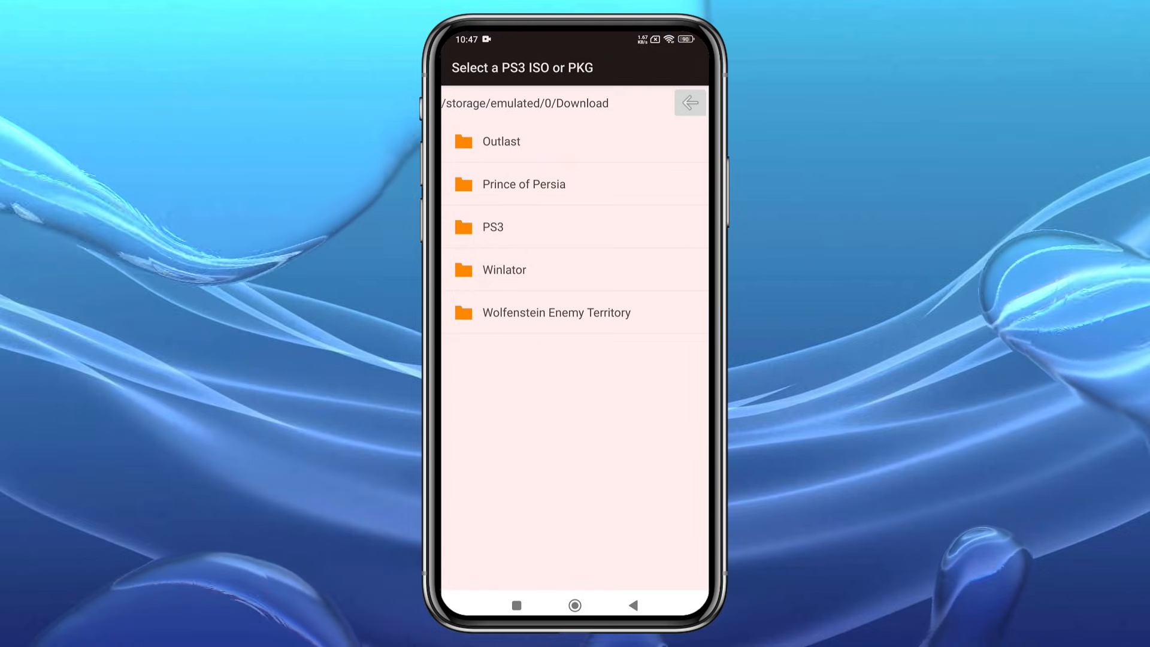
{"action": "left_click", "coordinate": [494, 226]}
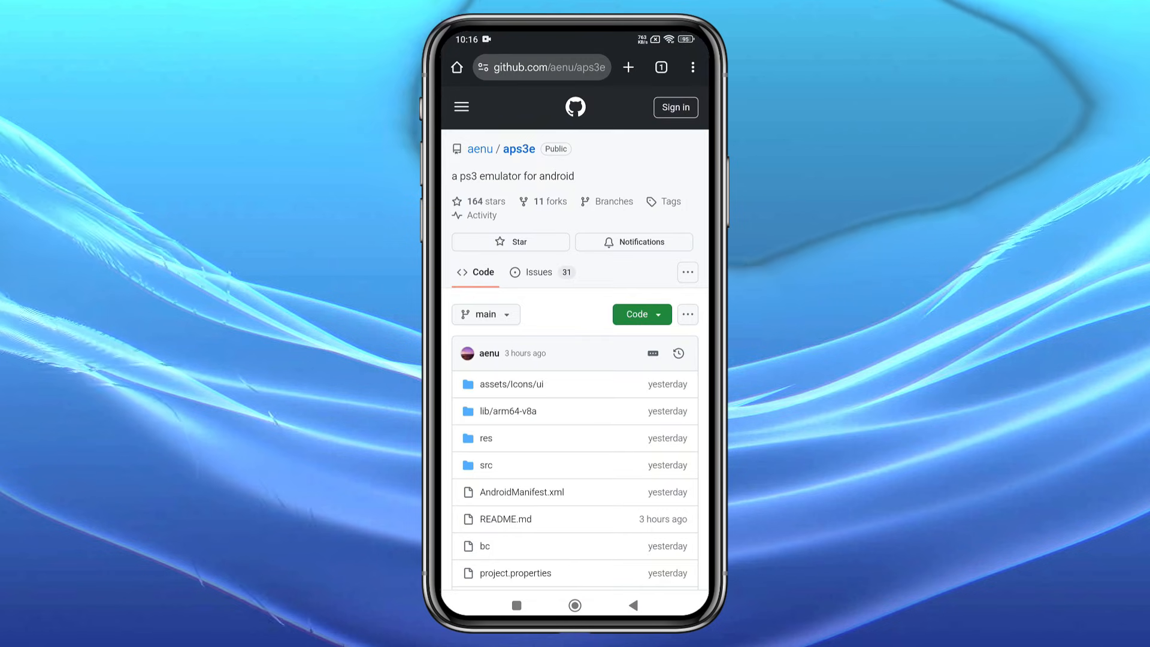
Reach the aps3e 0.4-250204 release from the repository README
{"action": "left_click", "coordinate": [505, 518]}
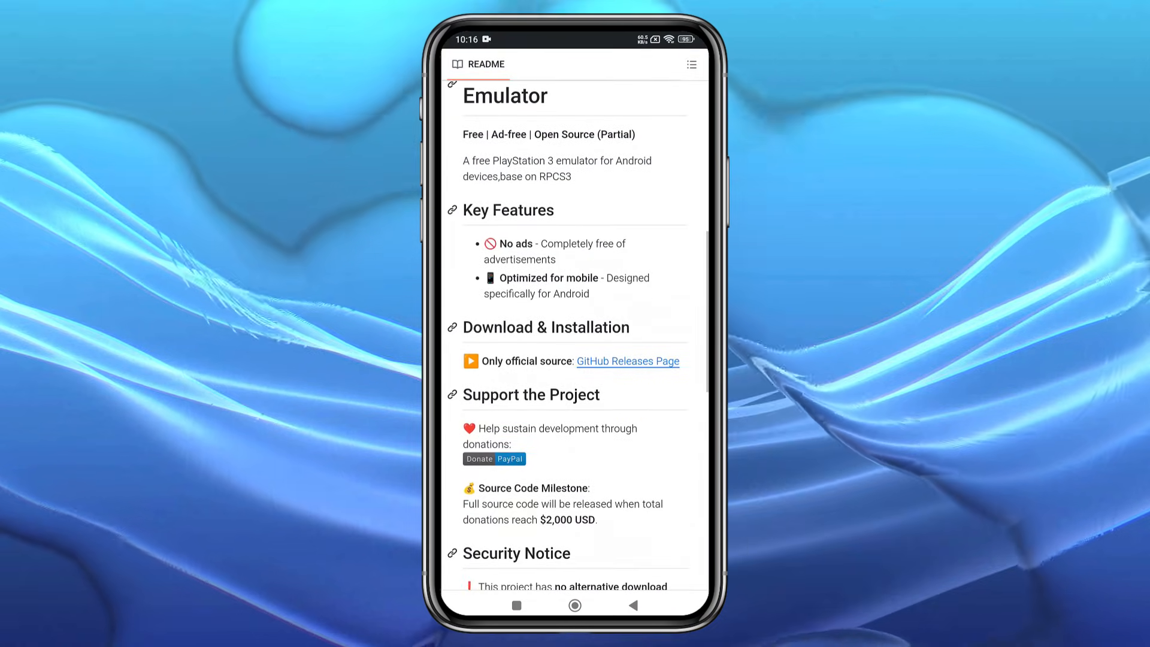
{"action": "scroll", "scroll_direction": "down", "scroll_amount": 3}
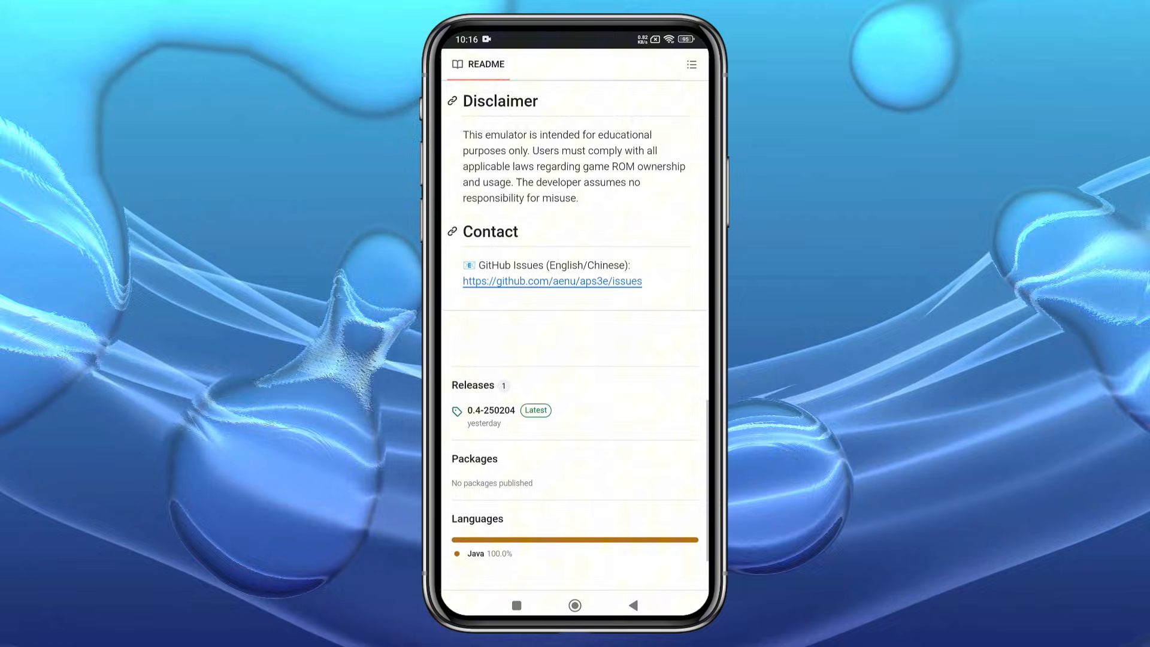
{"action": "scroll", "scroll_direction": "down", "scroll_amount": 3}
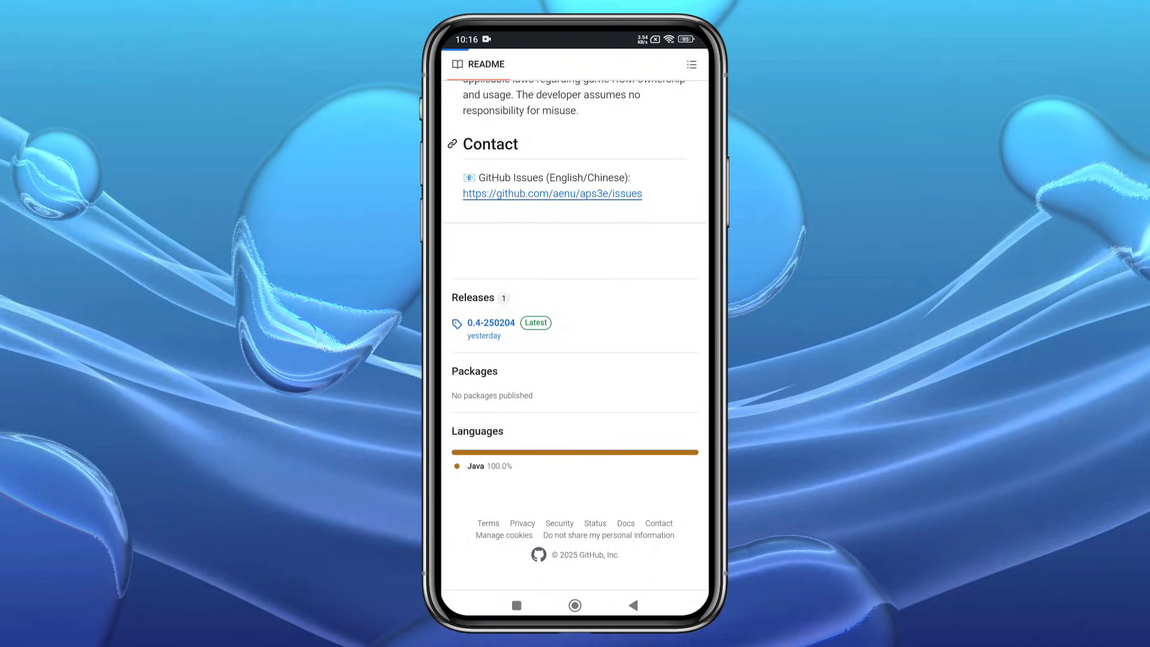
{"action": "left_click", "coordinate": [491, 324]}
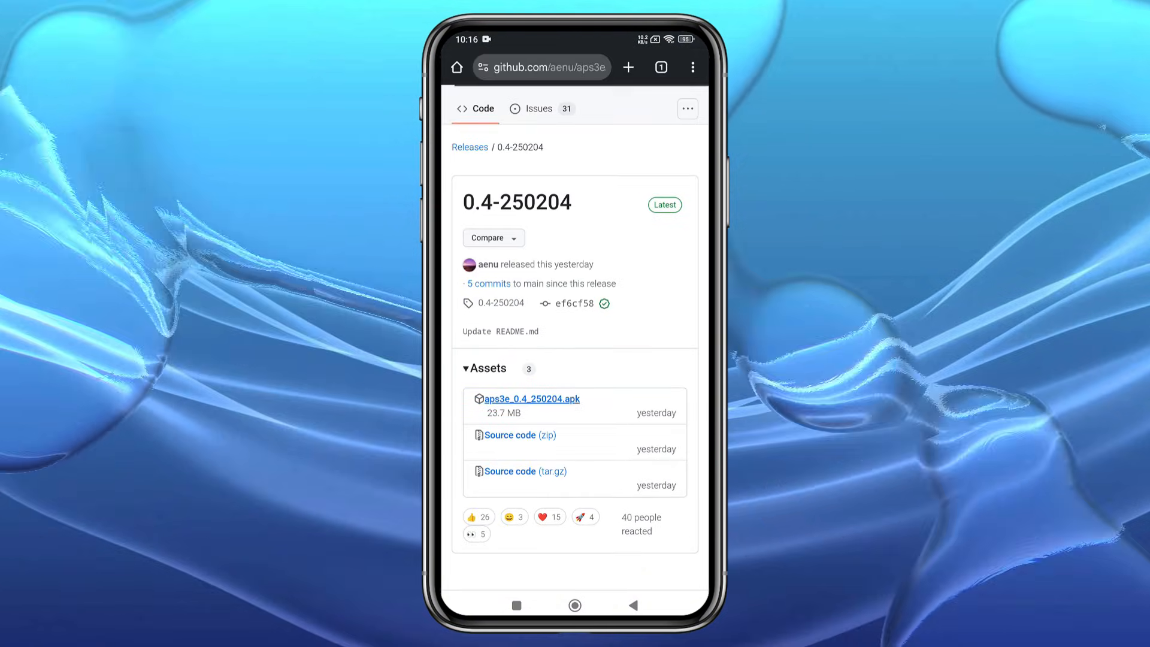
Download aps3e_0.4_250204.apk and confirm installing the app
{"action": "left_click", "coordinate": [531, 399]}
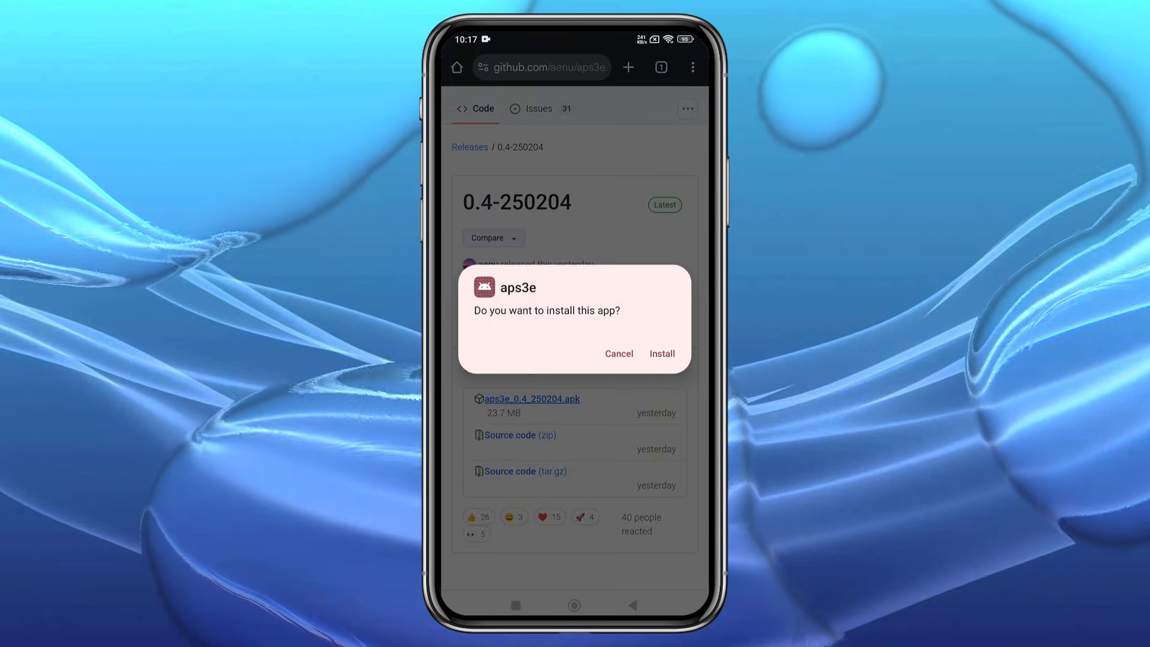
{"action": "left_click", "coordinate": [661, 353]}
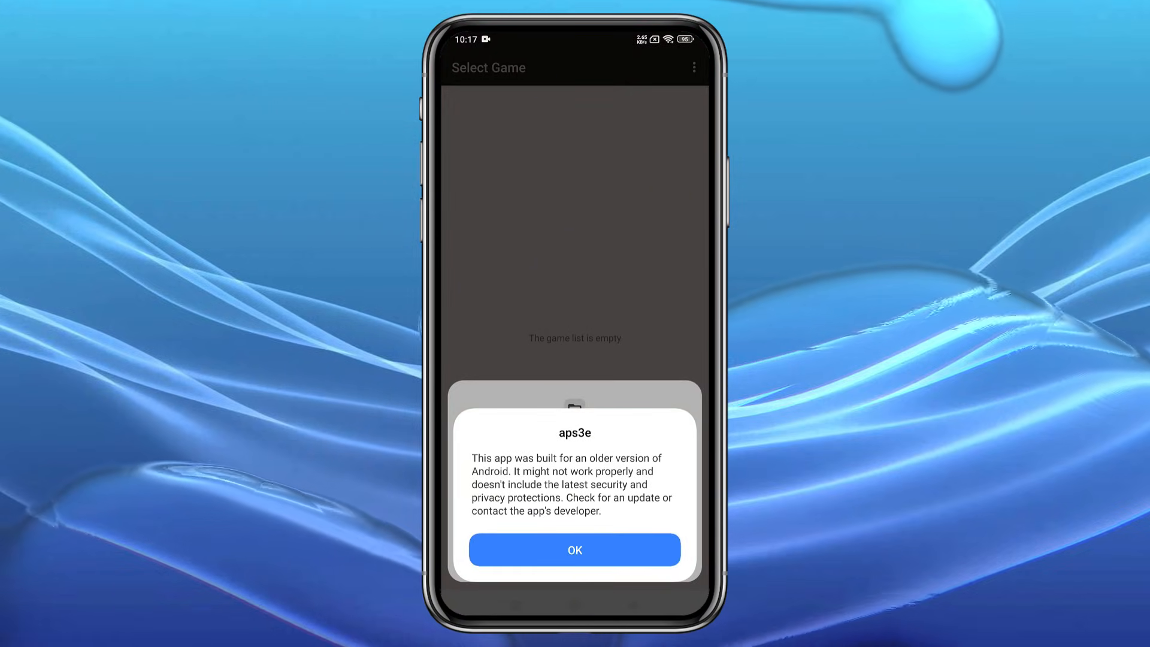
Dismiss the older-Android warning and allow APS3e file access
{"action": "left_click", "coordinate": [574, 548]}
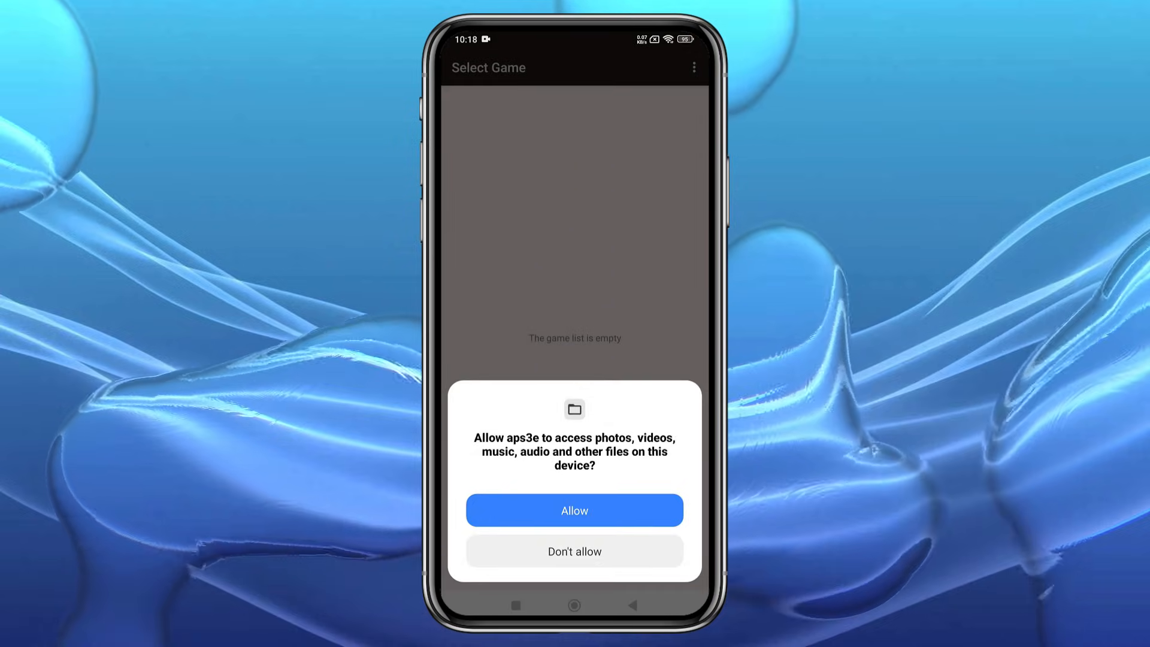
{"action": "left_click", "coordinate": [575, 510]}
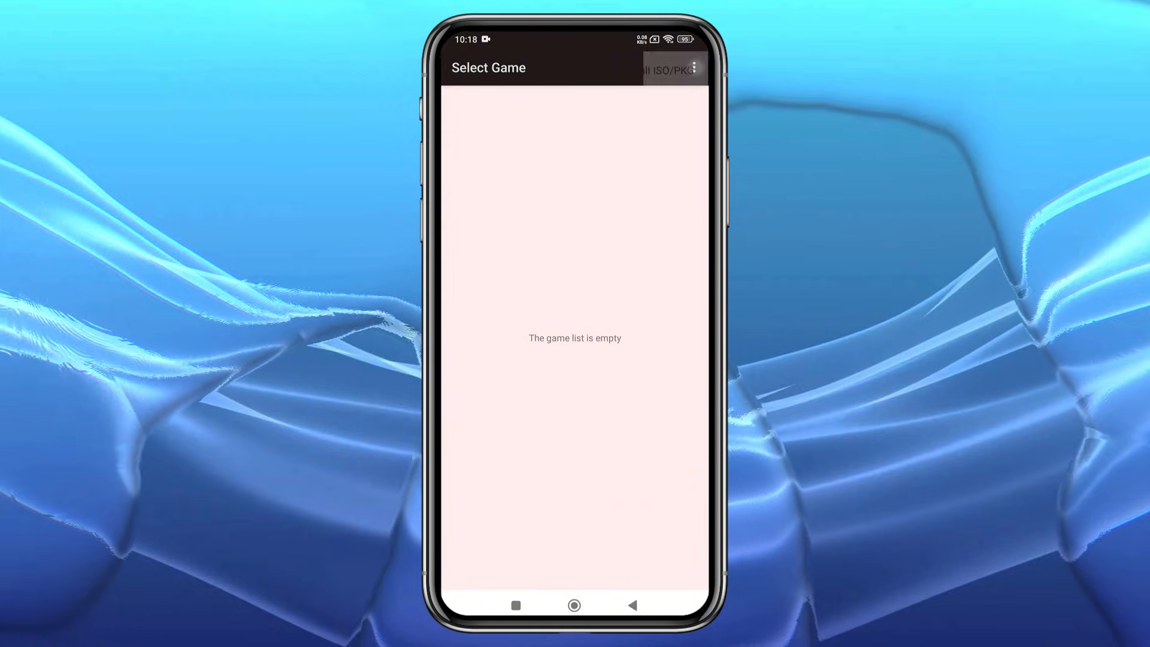
Show the About page listing Vulkan extensions and CPU features
{"action": "left_click", "coordinate": [697, 66]}
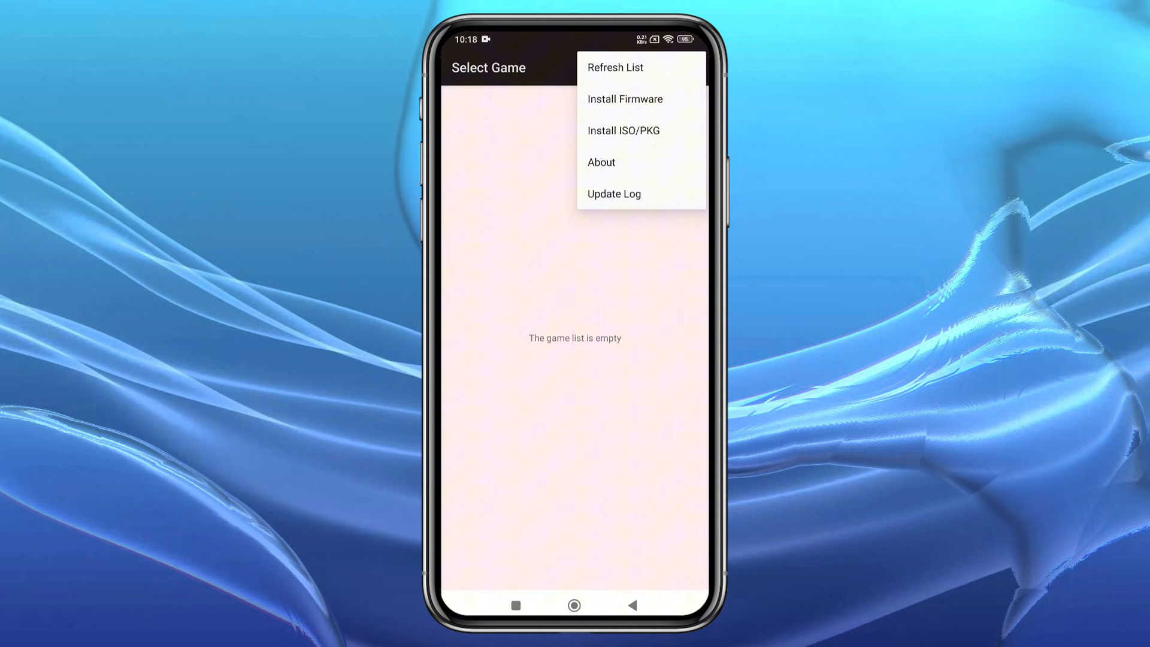
{"action": "left_click", "coordinate": [601, 163]}
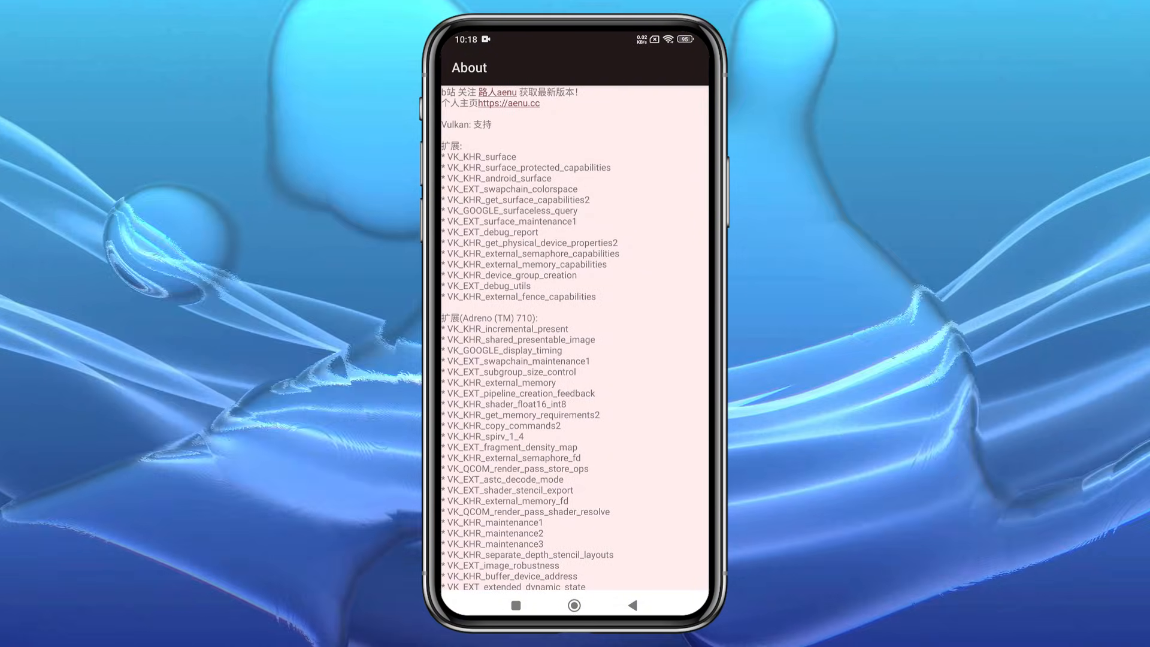
{"action": "scroll", "scroll_direction": "down", "scroll_amount": 3}
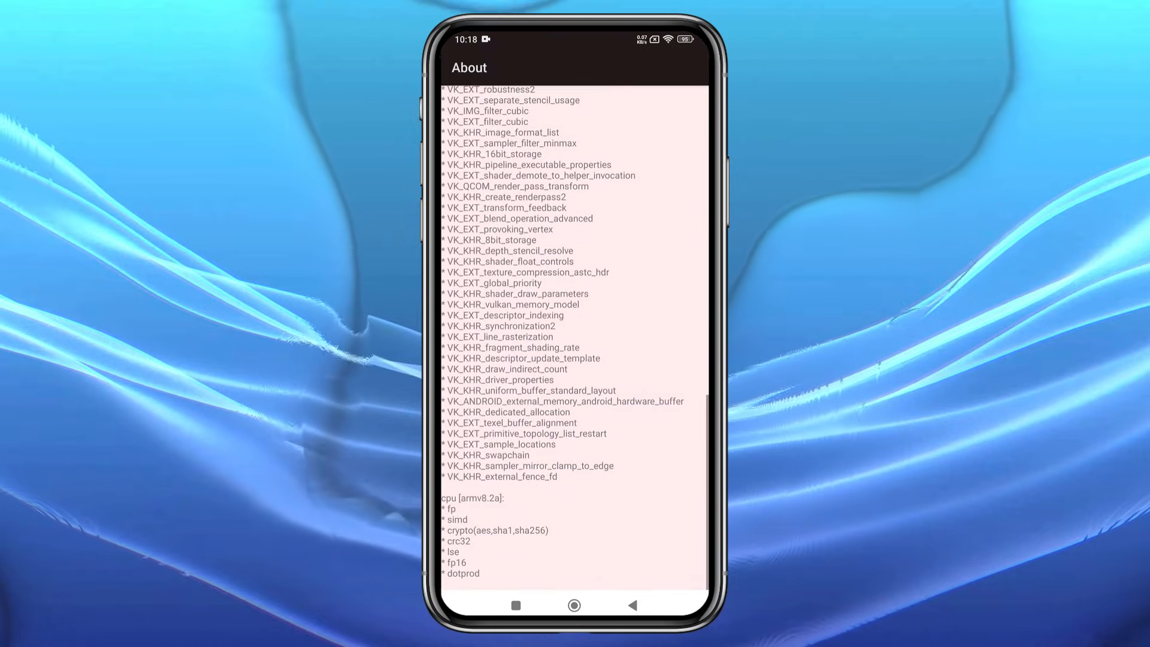